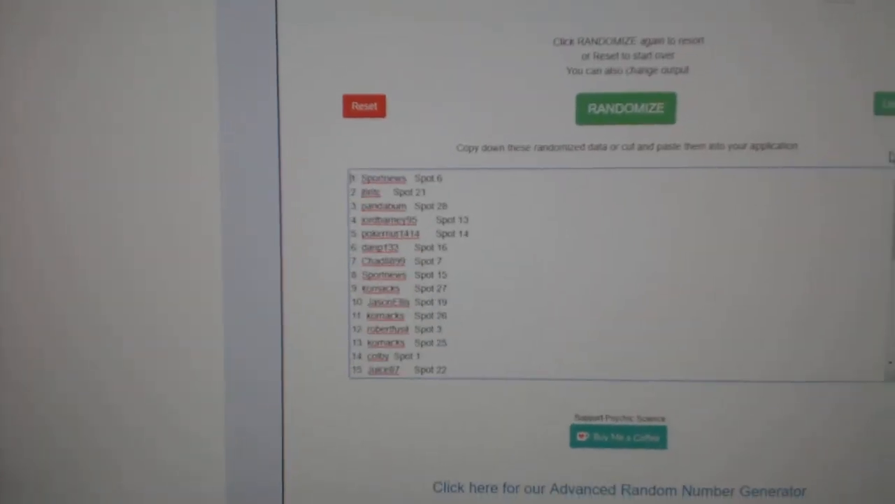
Step: Reshuffle the participant names and spot numbers in the randomizer, then switch to the team spreadsheet
left_click(625, 109)
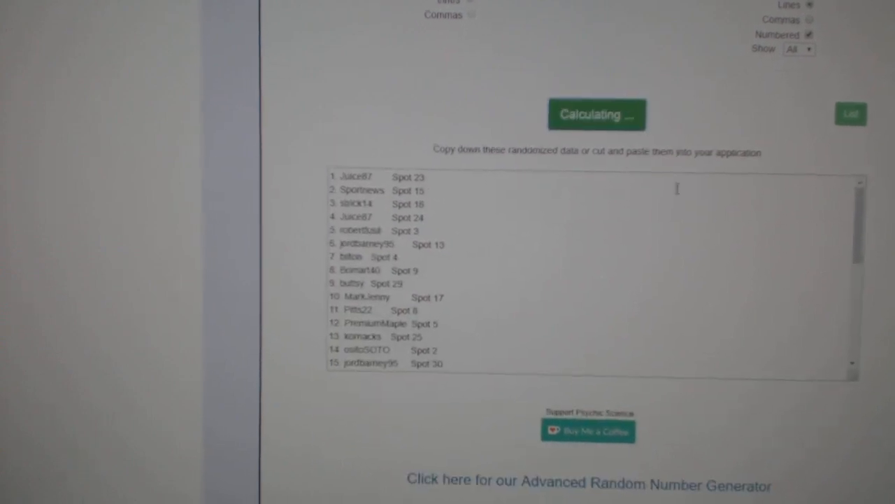
left_click(596, 114)
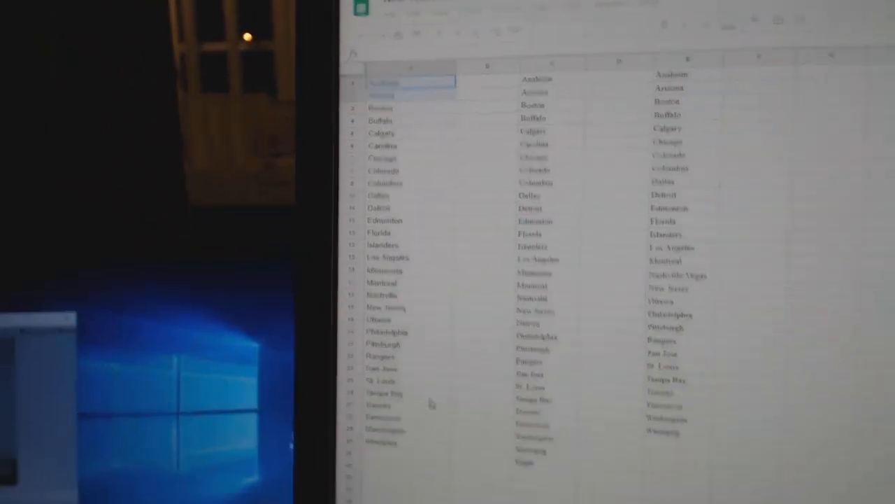
Step: Copy the NHL team names column from the sheet
right_click(411, 82)
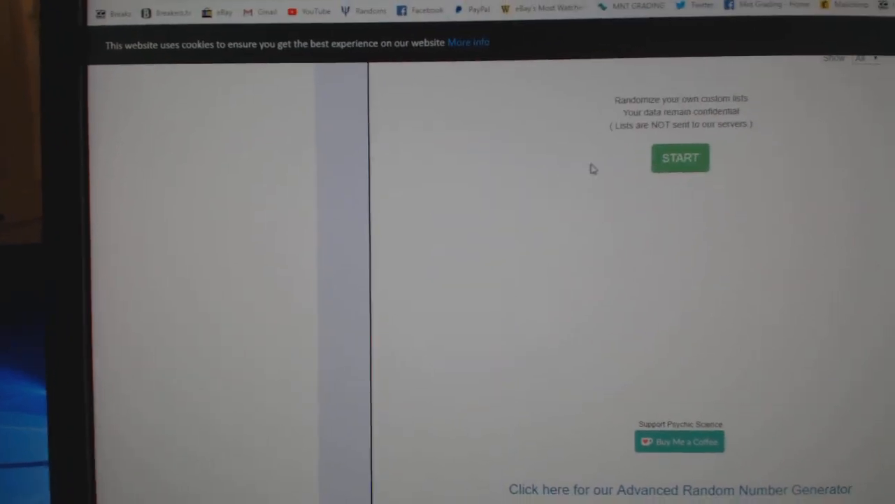
Step: Start a new custom list in the randomizer for the NHL team names
left_click(679, 157)
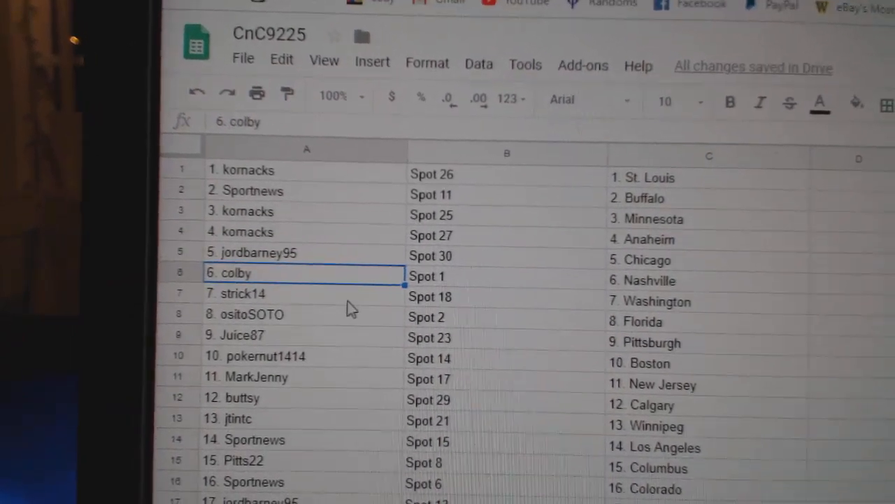
left_click(245, 315)
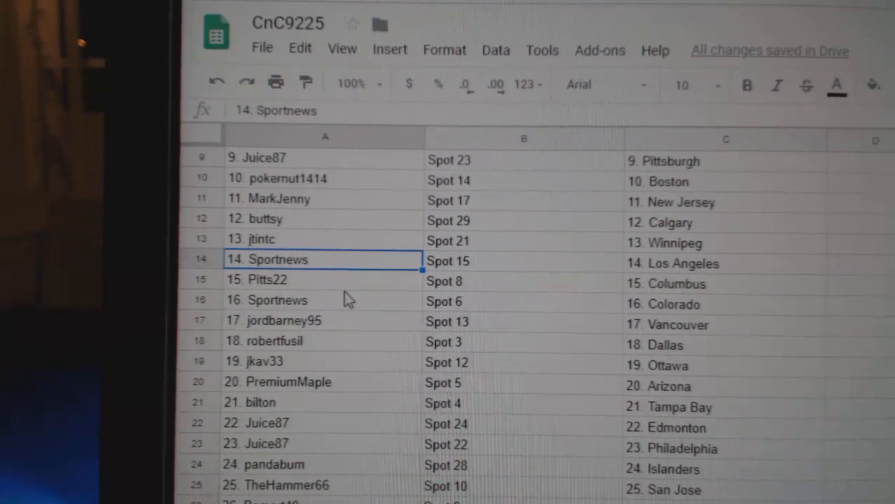
left_click(280, 299)
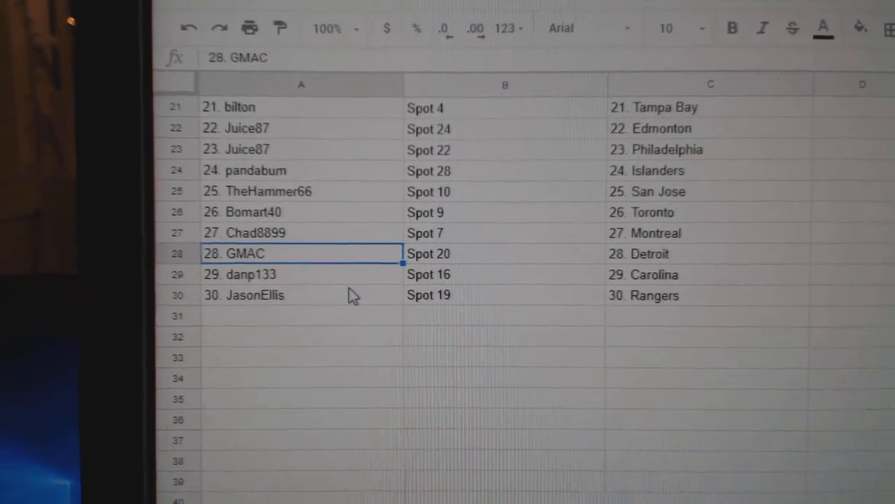
left_click(301, 294)
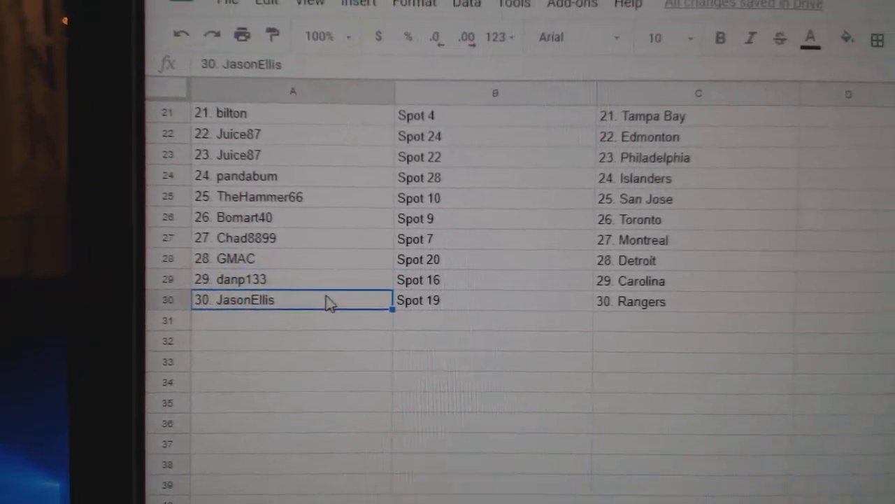